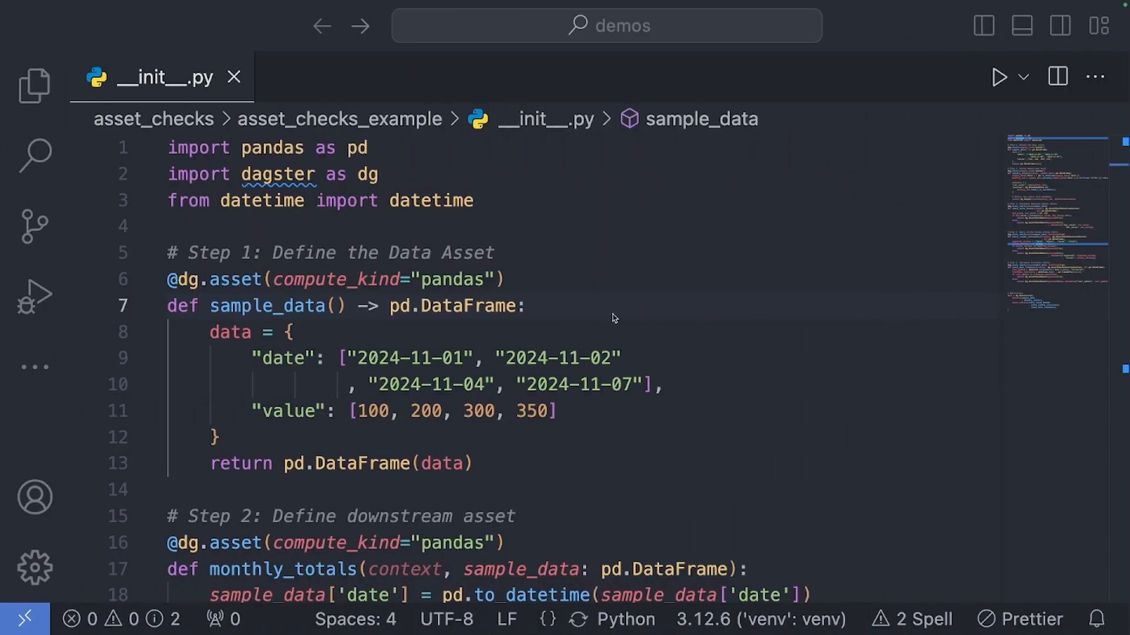
Materialize all assets from the Global Asset Lineage view and let the run finish.
scroll("down", 3)
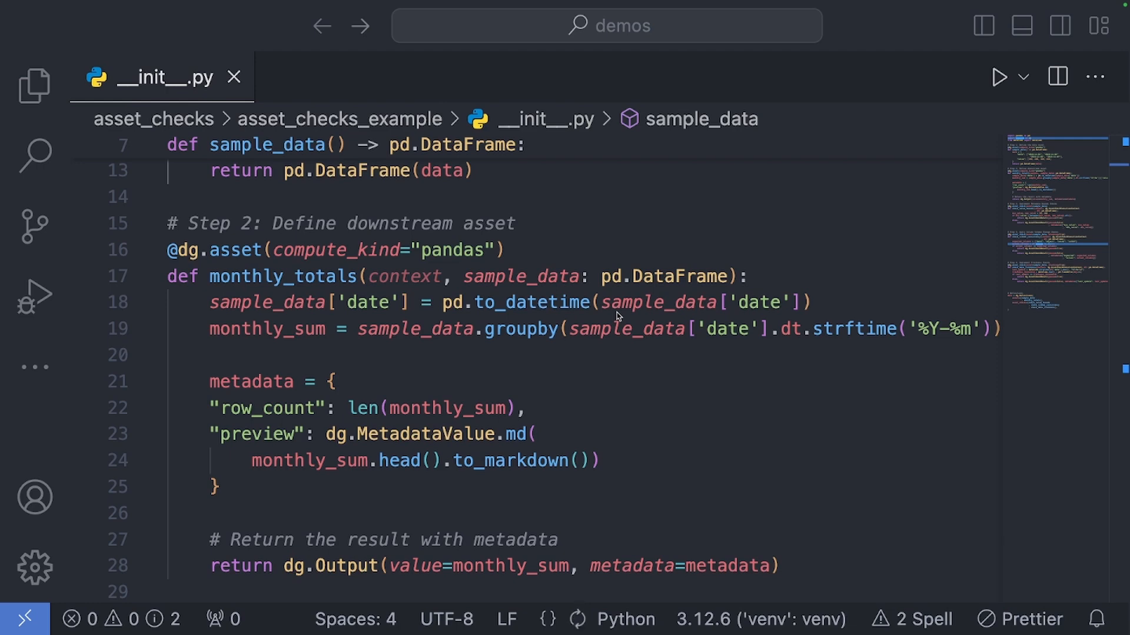
scroll("down", 3)
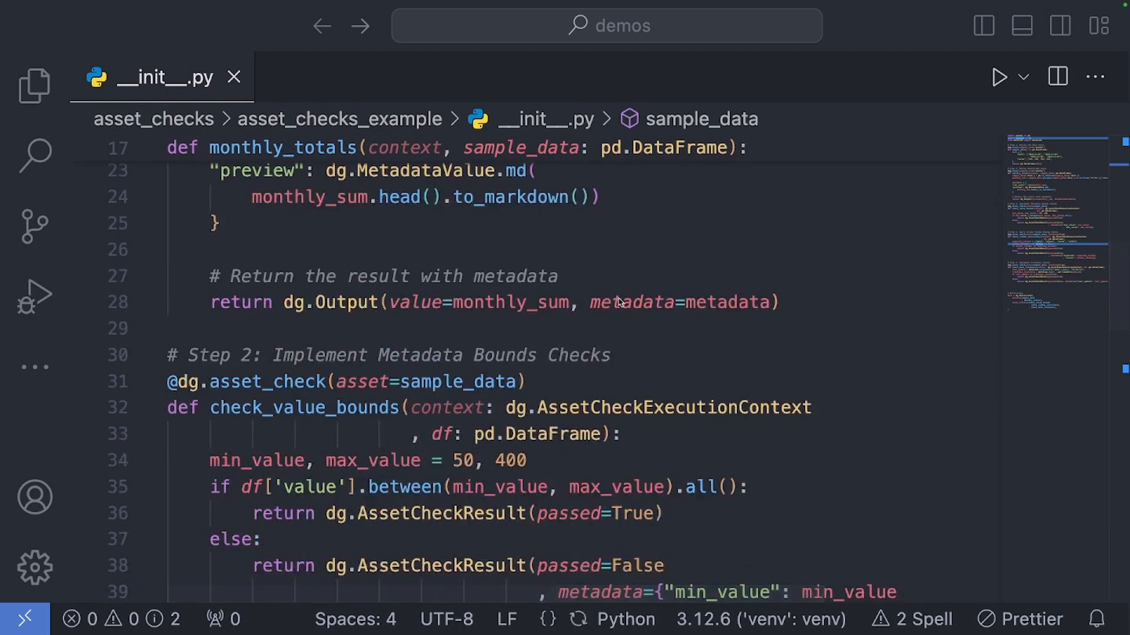
scroll("down", 3)
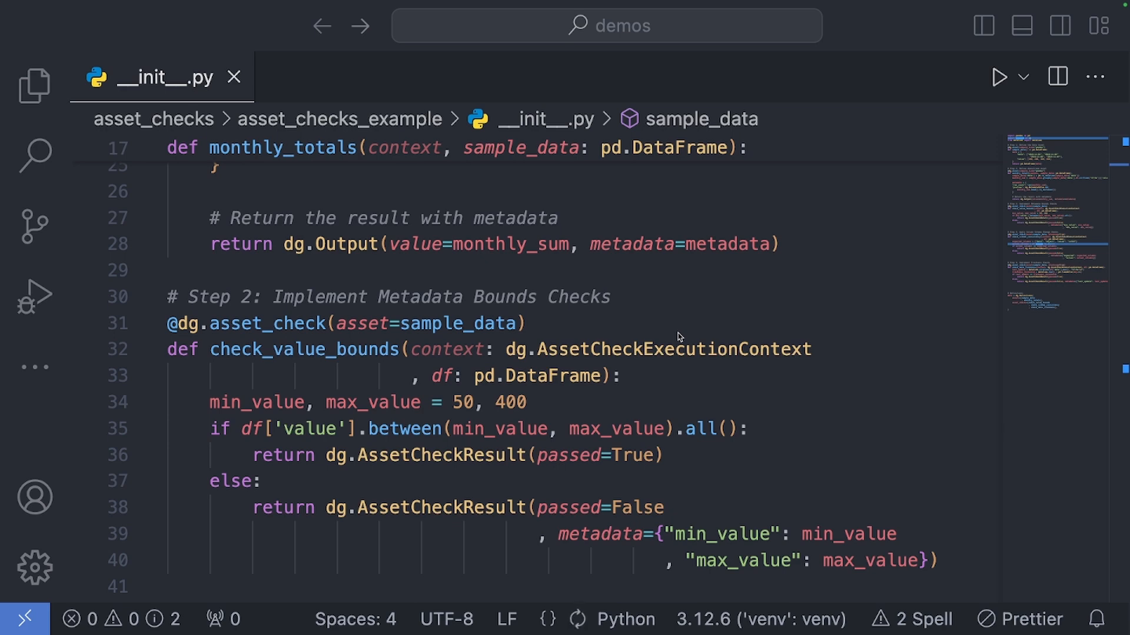
mouse_move(681, 351)
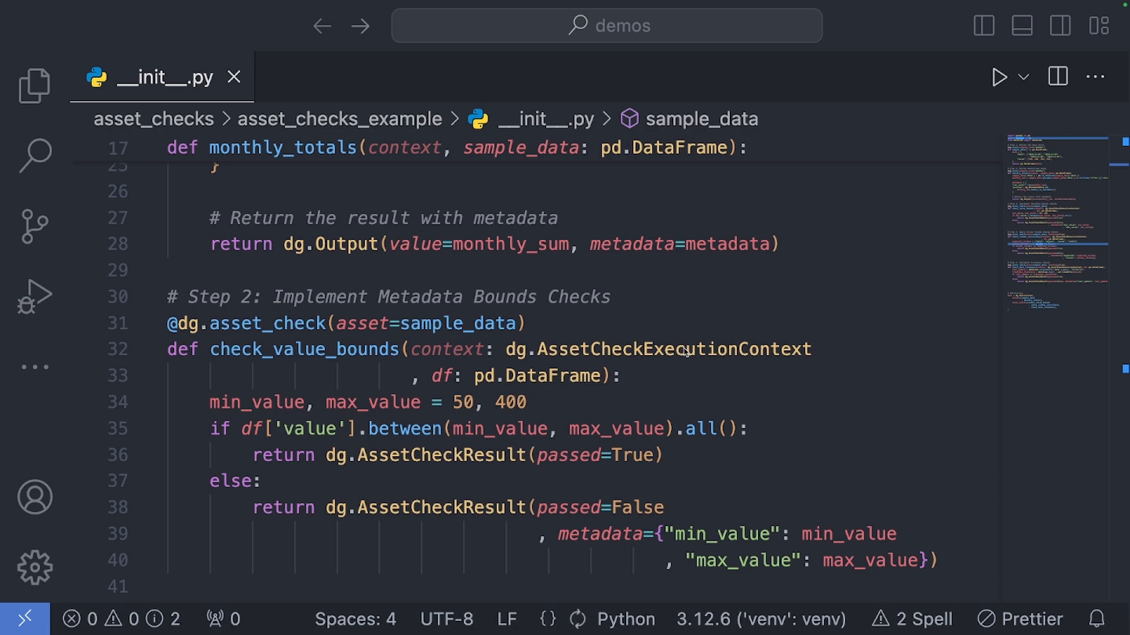
scroll("down", 3)
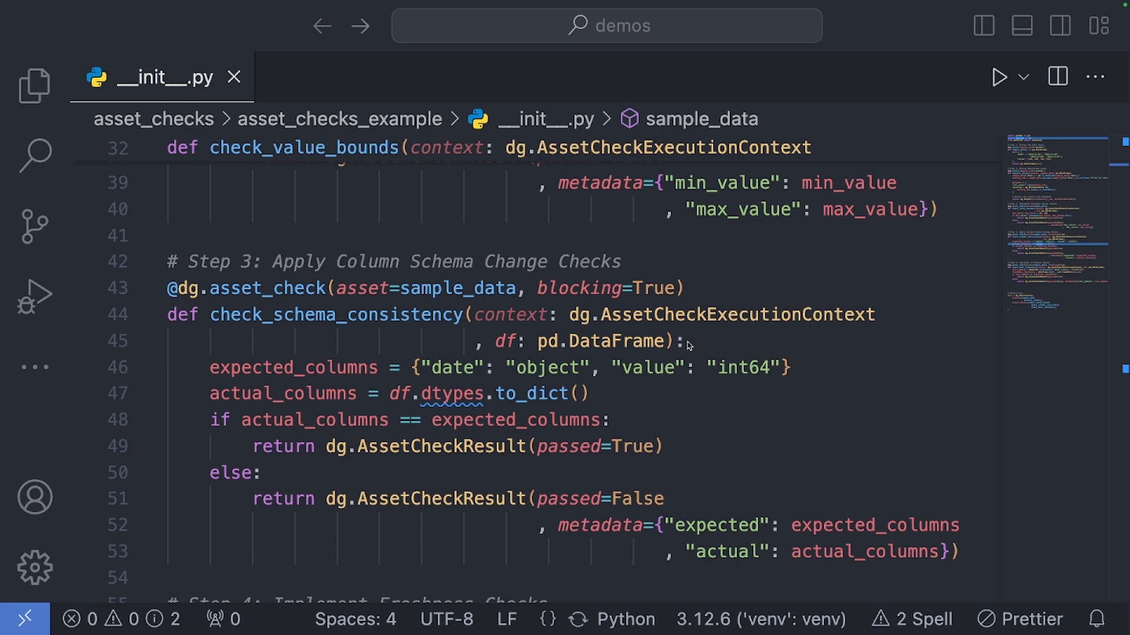
mouse_move(558, 285)
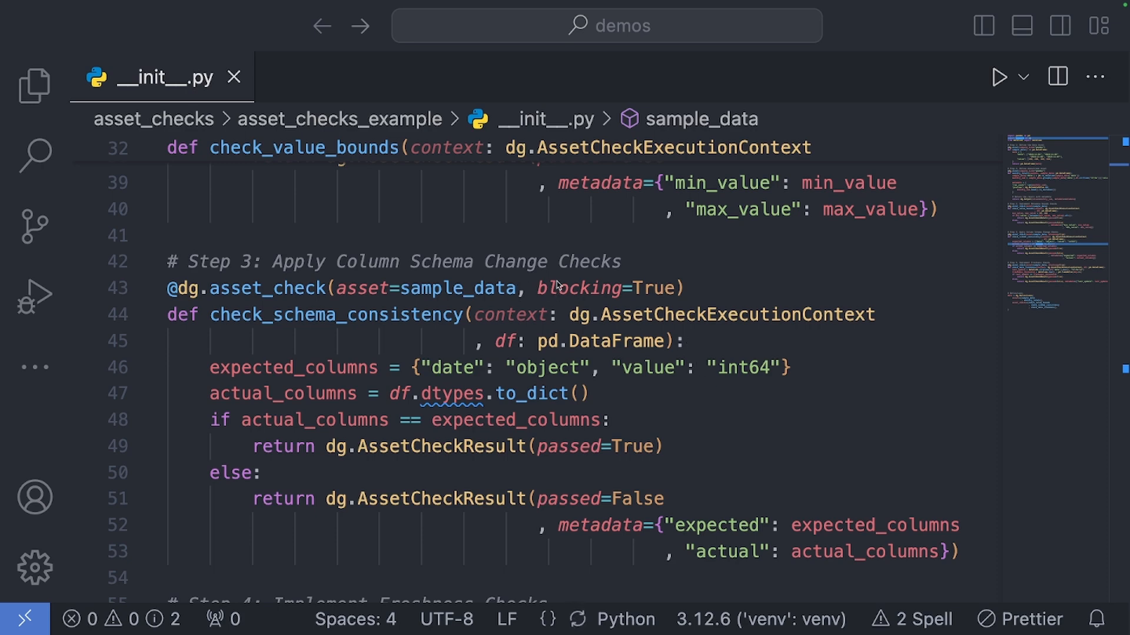
scroll("down", 3)
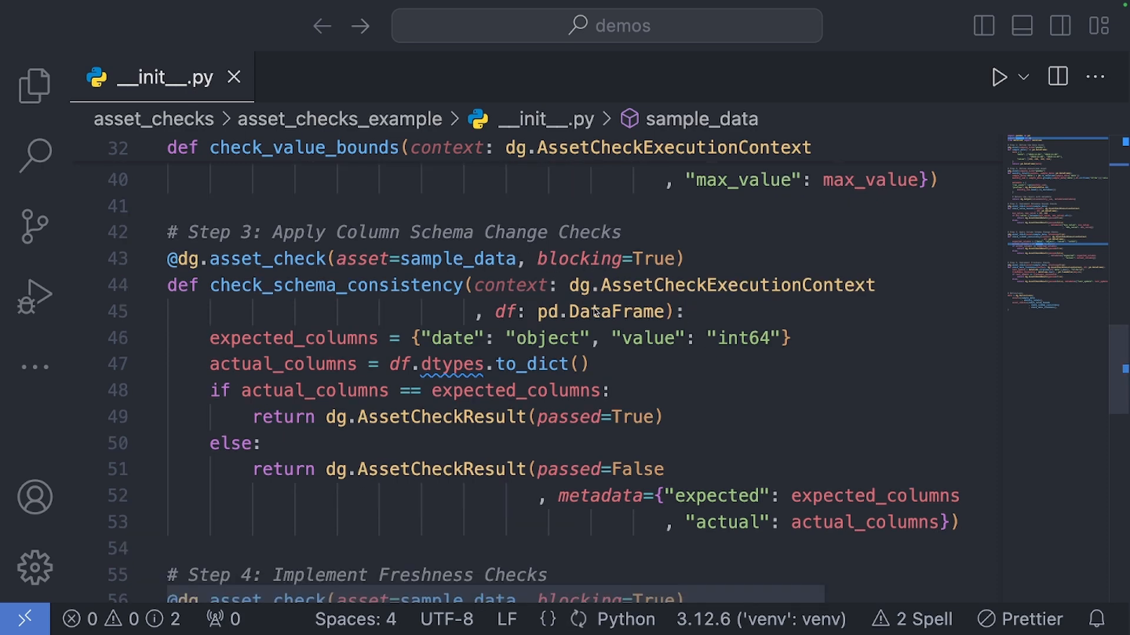
scroll("down", 3)
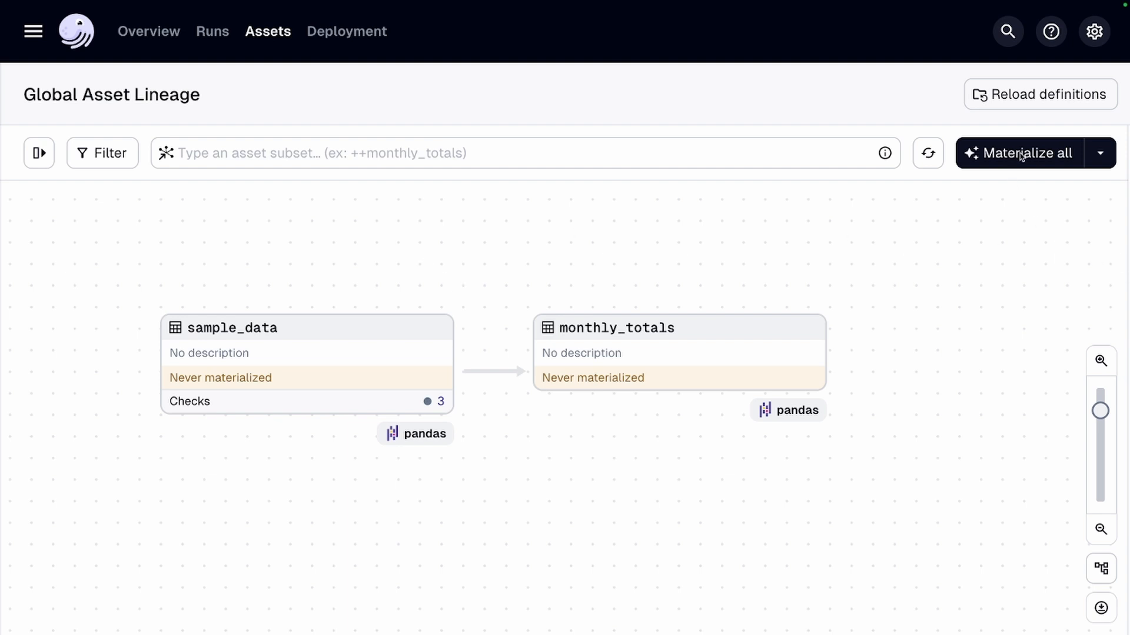
left_click(1026, 153)
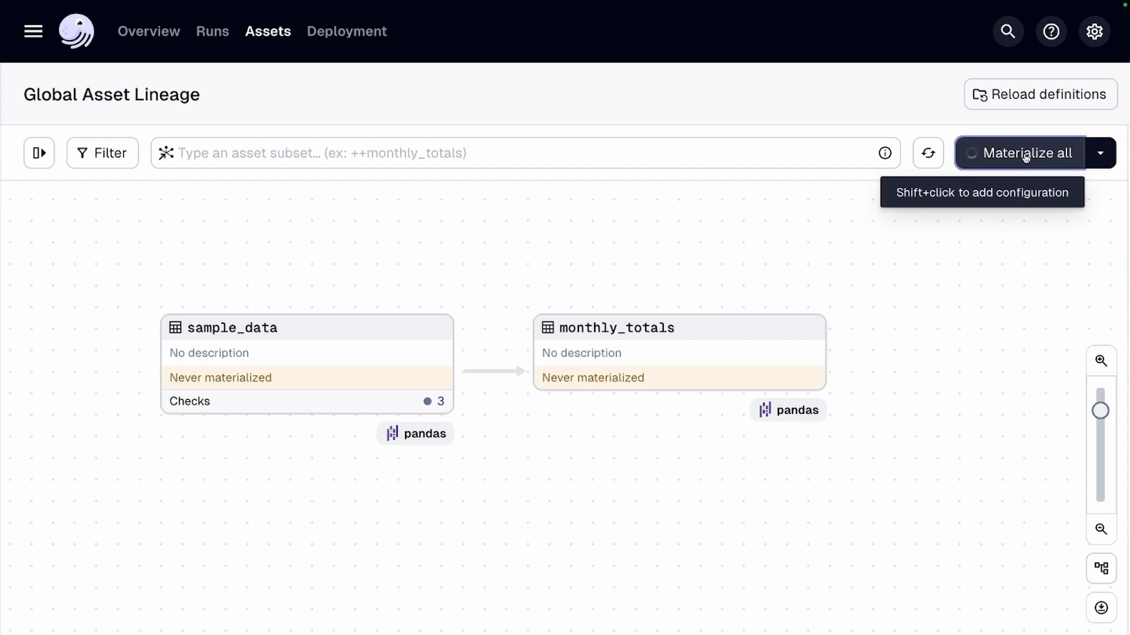
left_click(1024, 153)
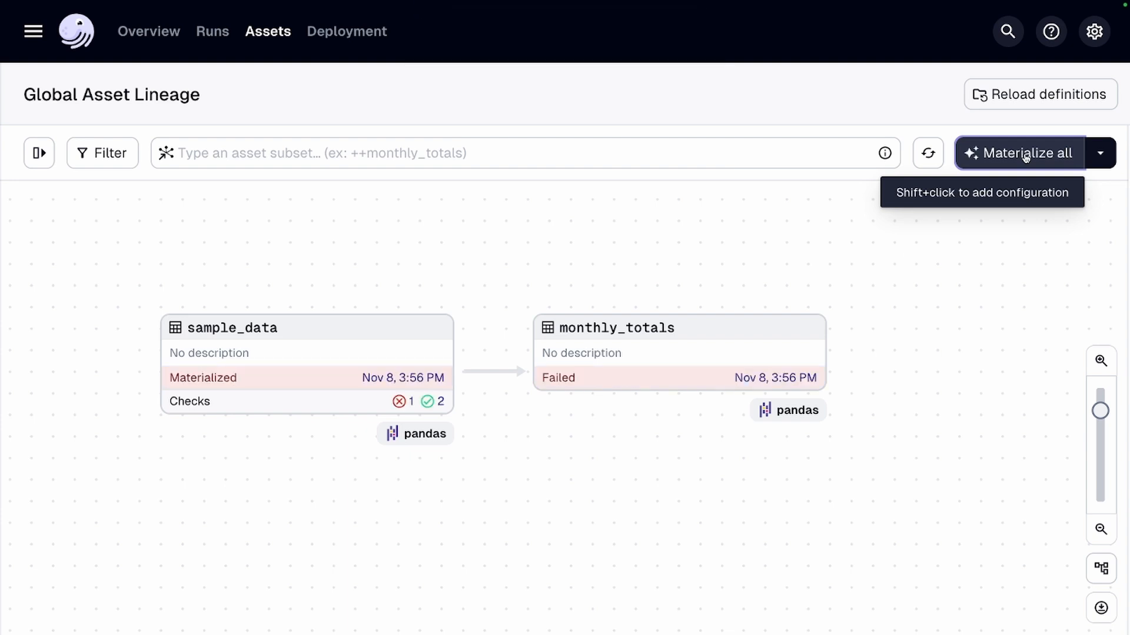
mouse_move(350, 411)
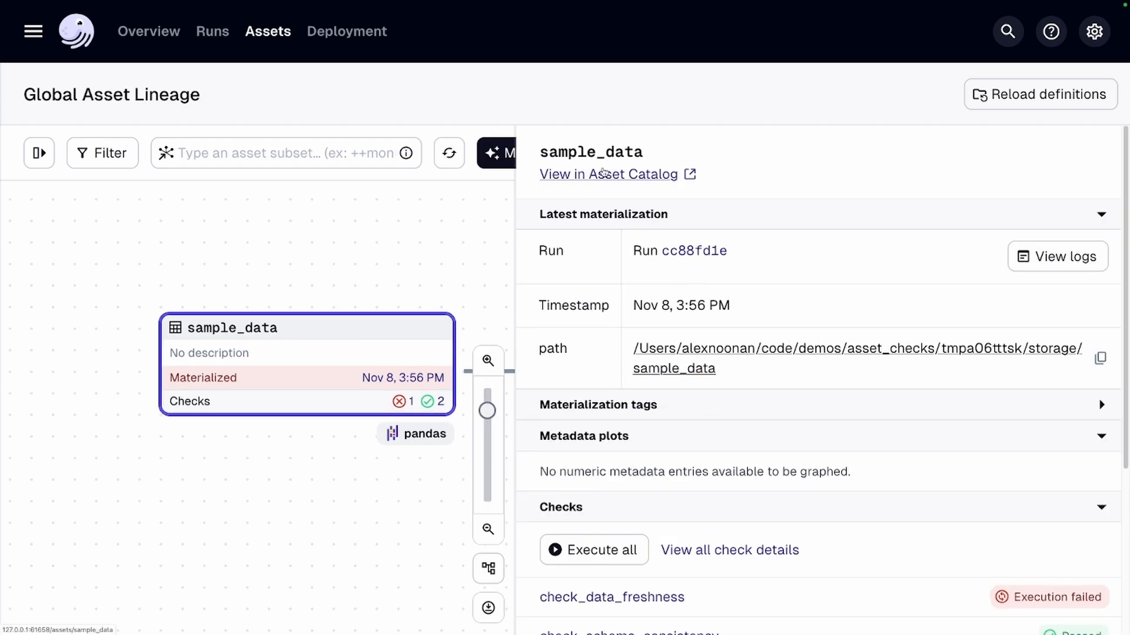
Review sample_data's Checks in the Asset Catalog, including the check_value_bounds result.
left_click(609, 174)
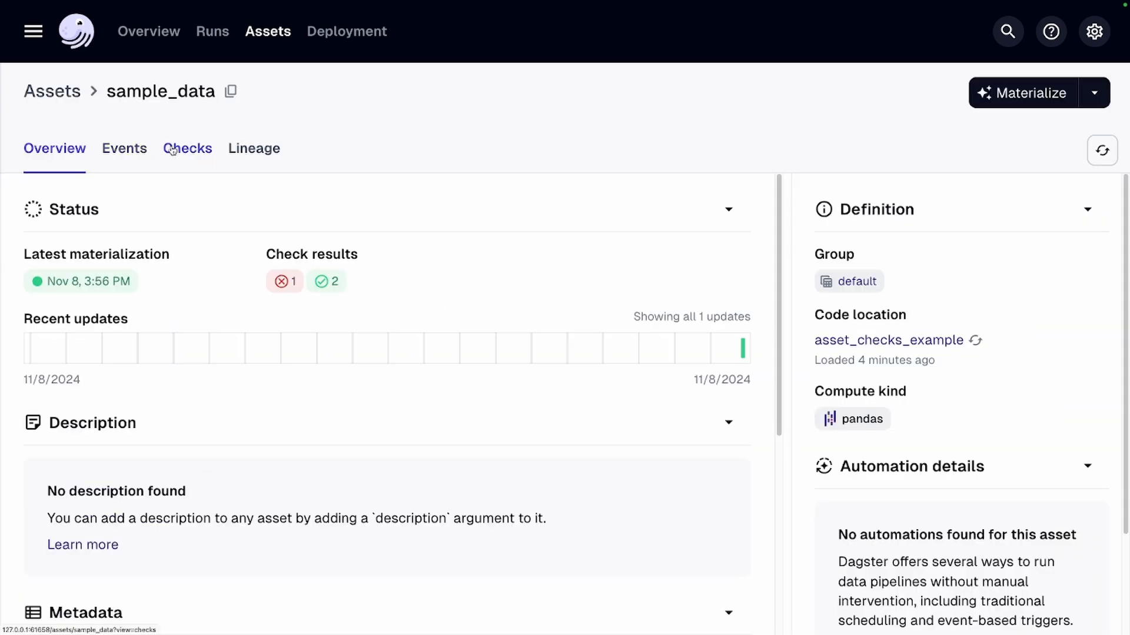
left_click(187, 149)
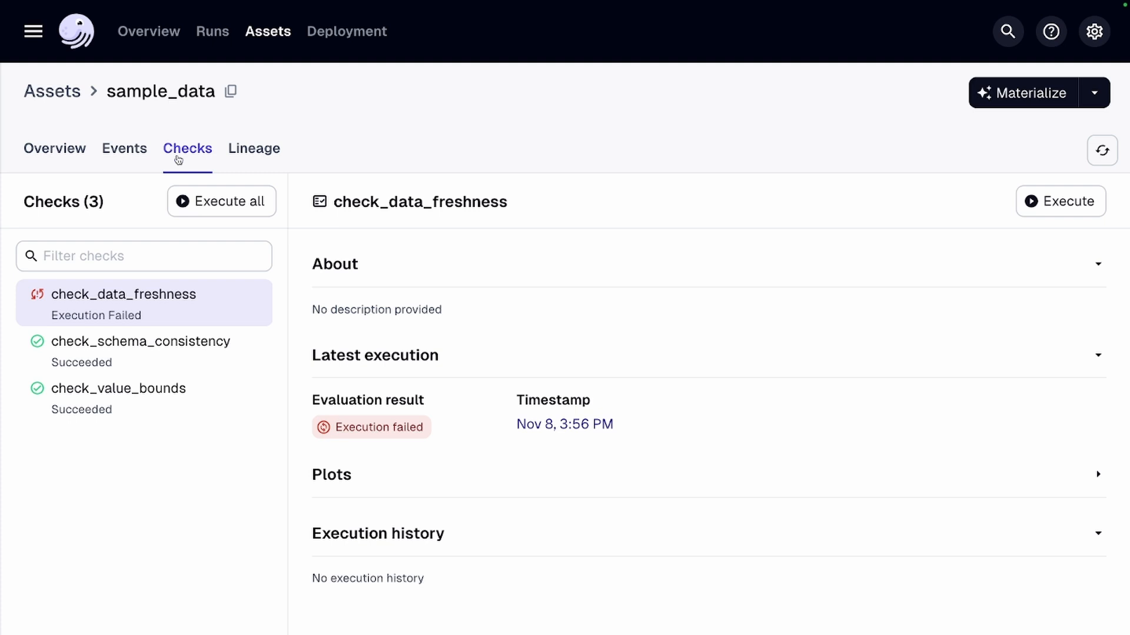
mouse_move(177, 352)
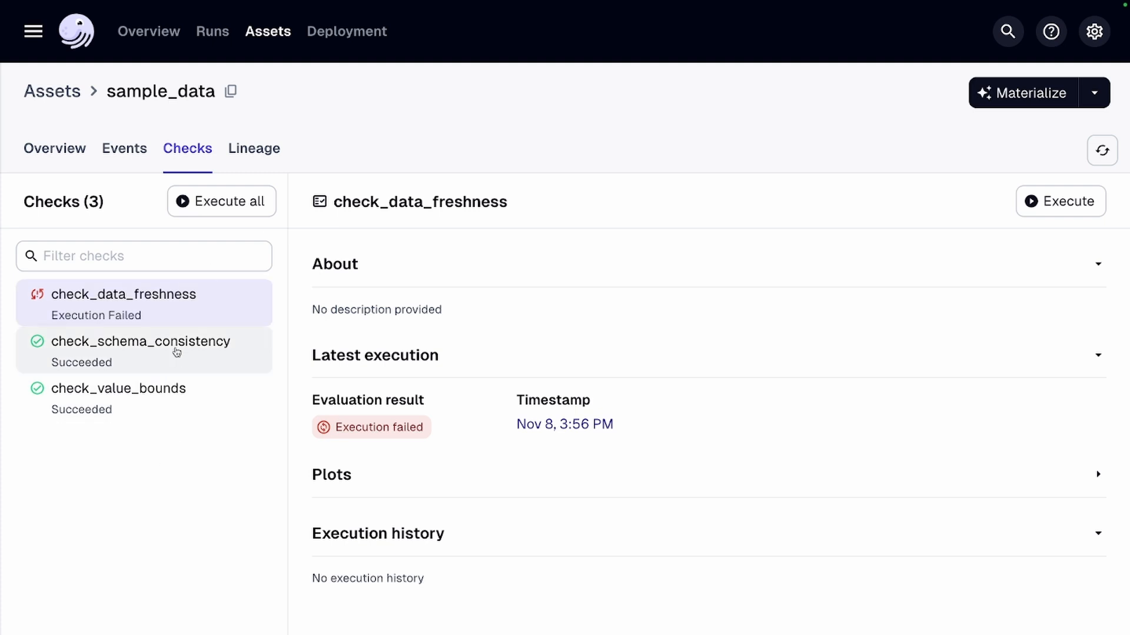
mouse_move(176, 321)
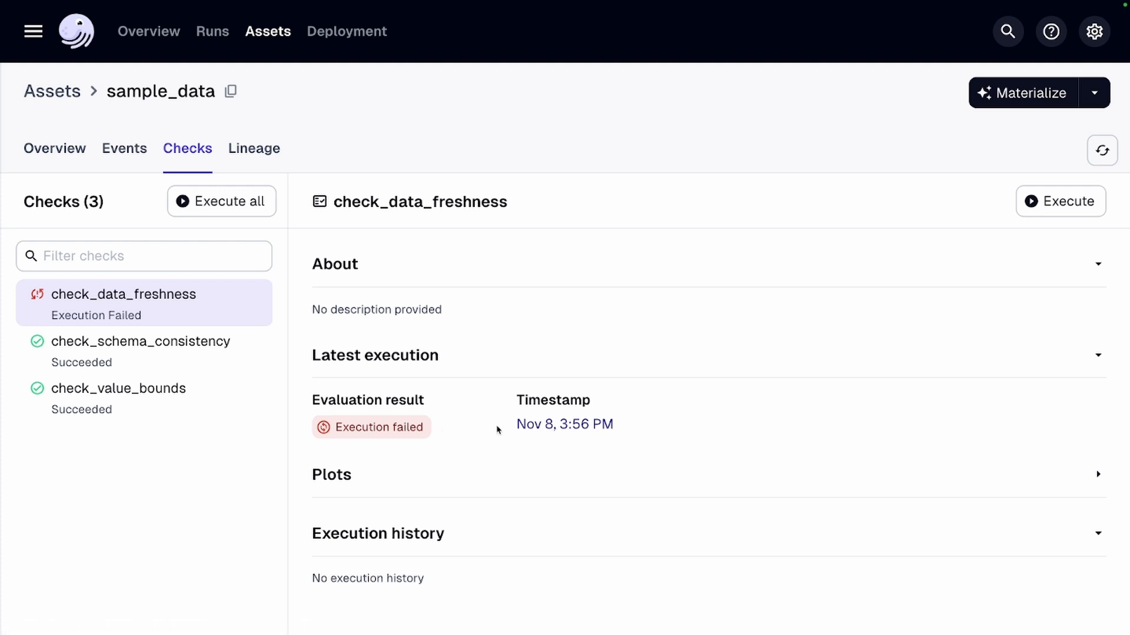
left_click(254, 148)
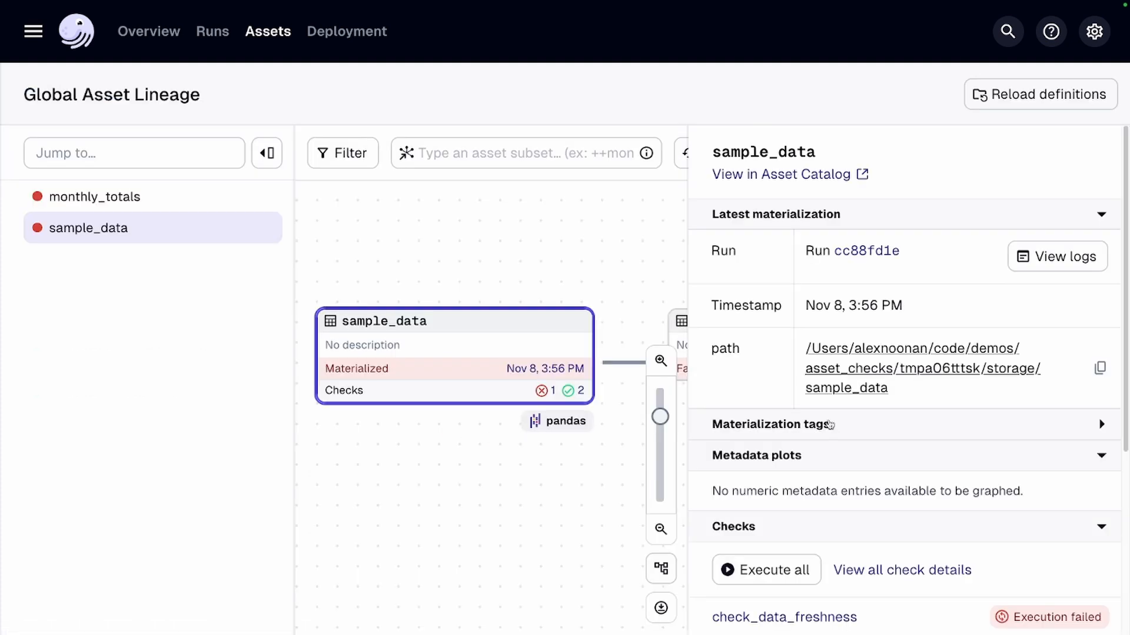
scroll("down", 3)
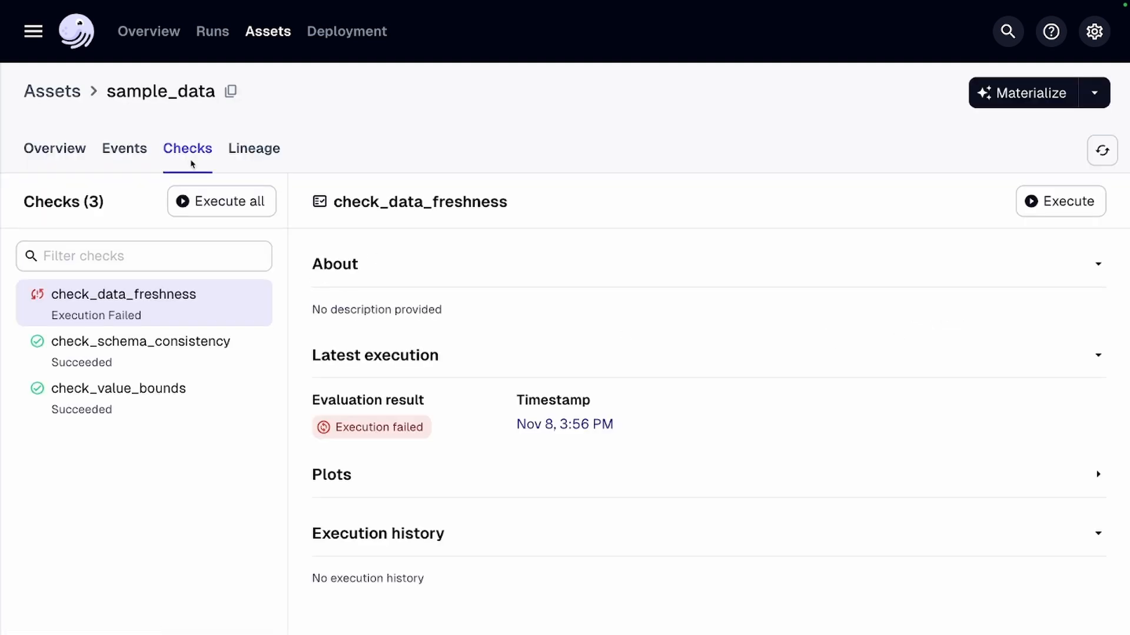
mouse_move(545, 573)
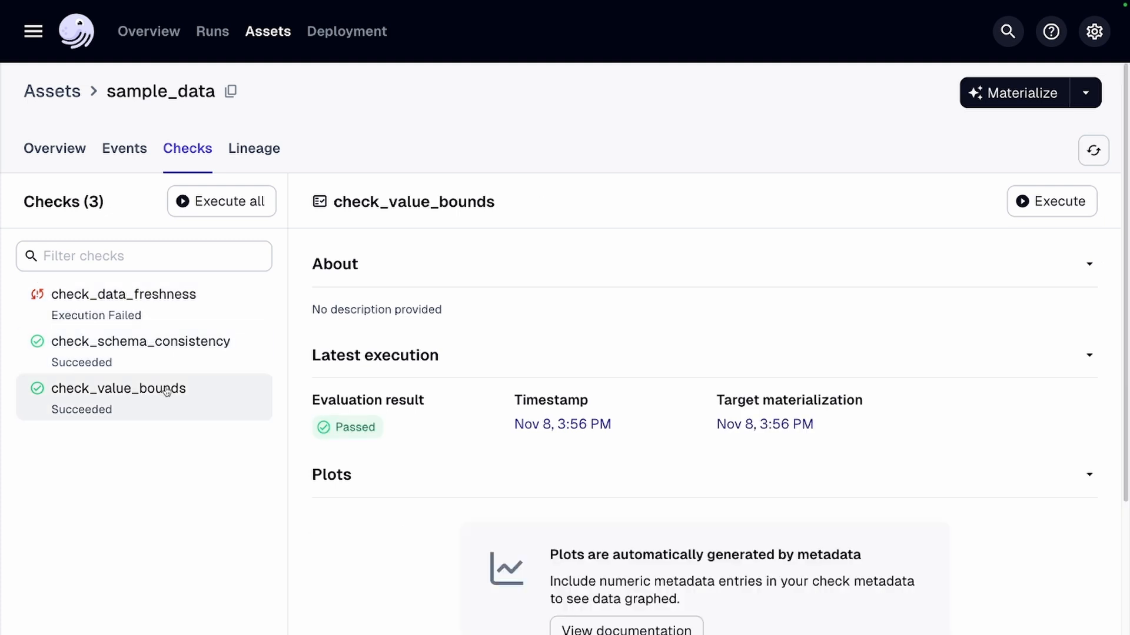
left_click(124, 294)
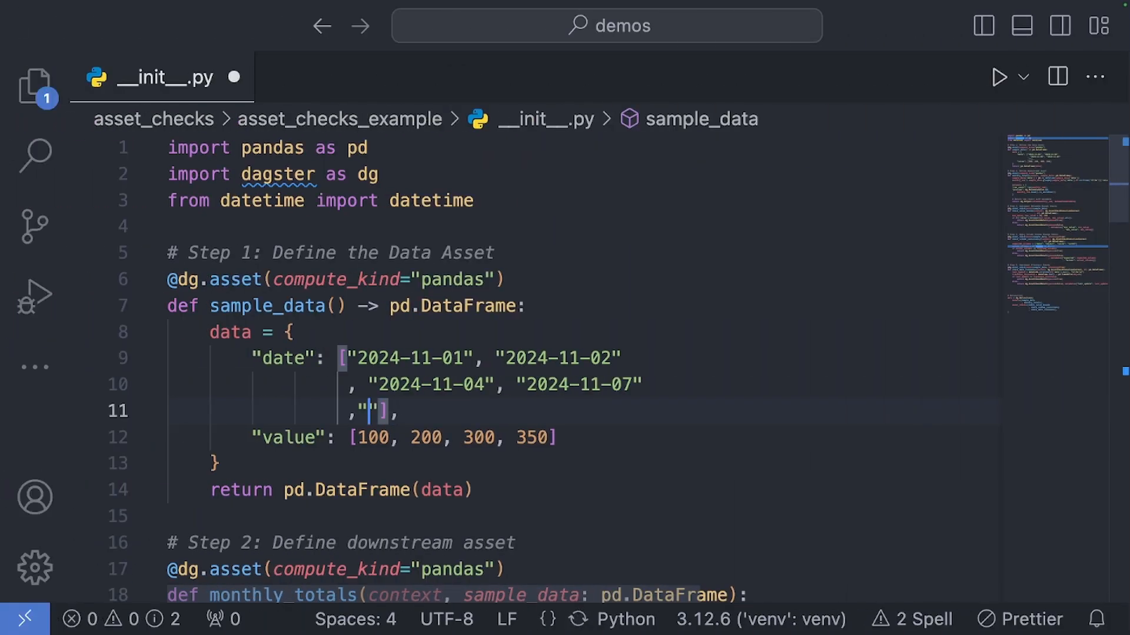
Append date 2024-11-08 and value 350 to sample_data in __init__.py.
type("2024")
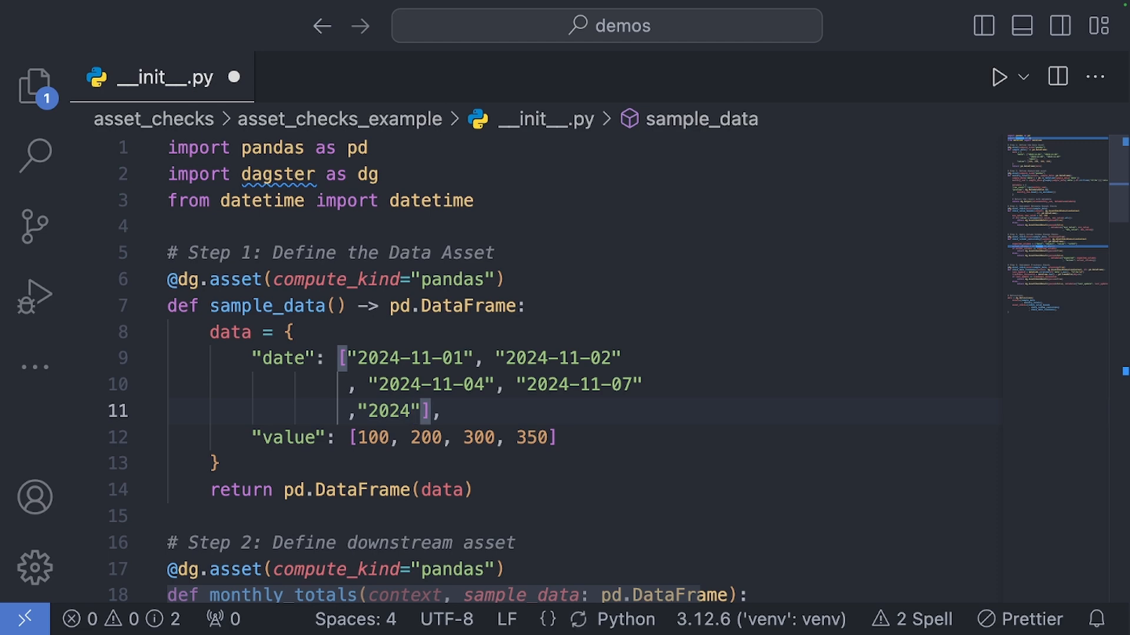
type("-11-08")
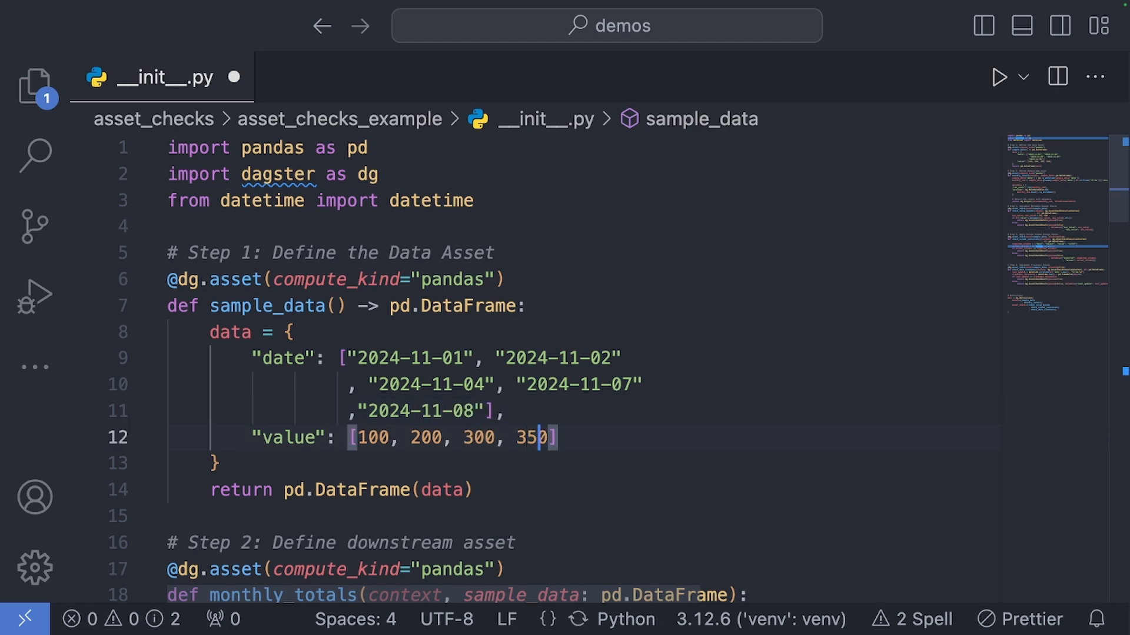
type(",")
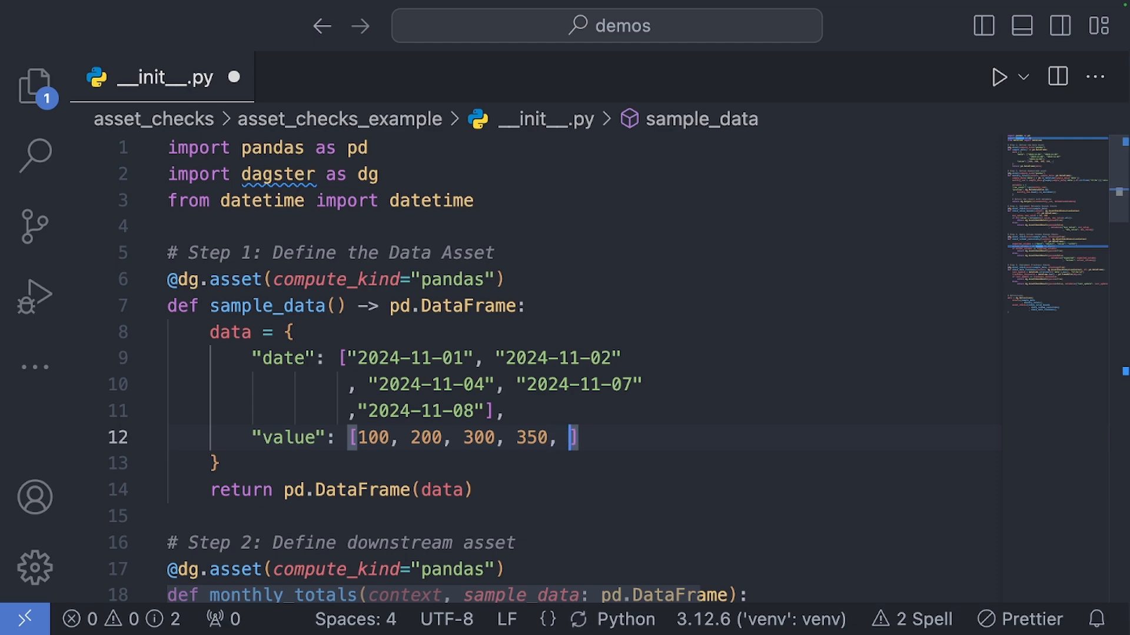
type("350")
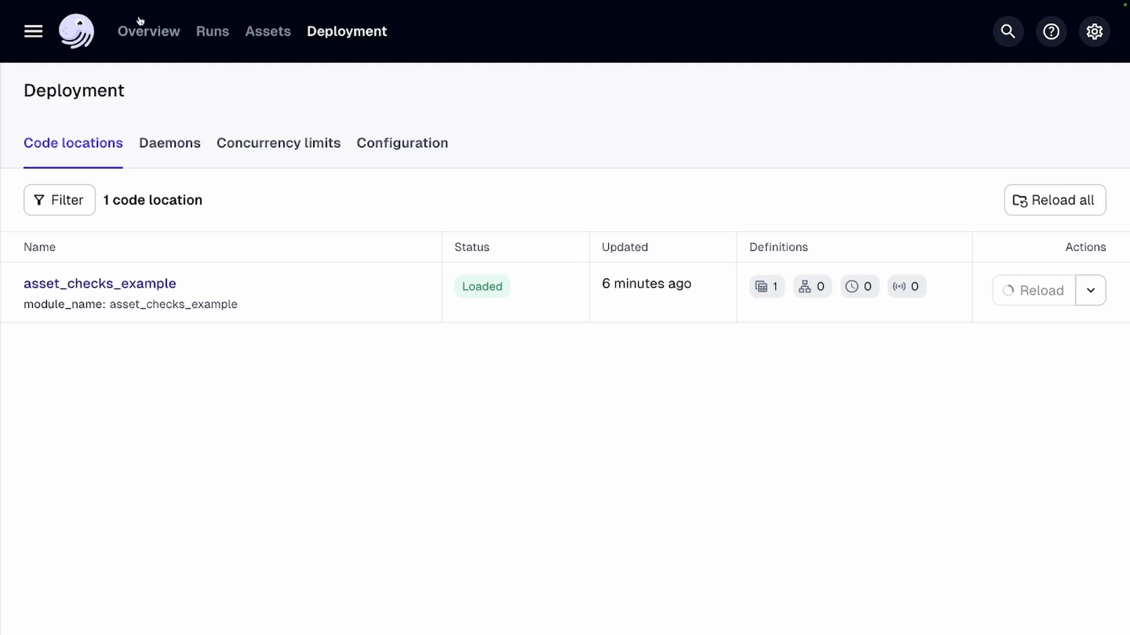
Rematerialize all assets from the global lineage graph with the reloaded code.
left_click(267, 31)
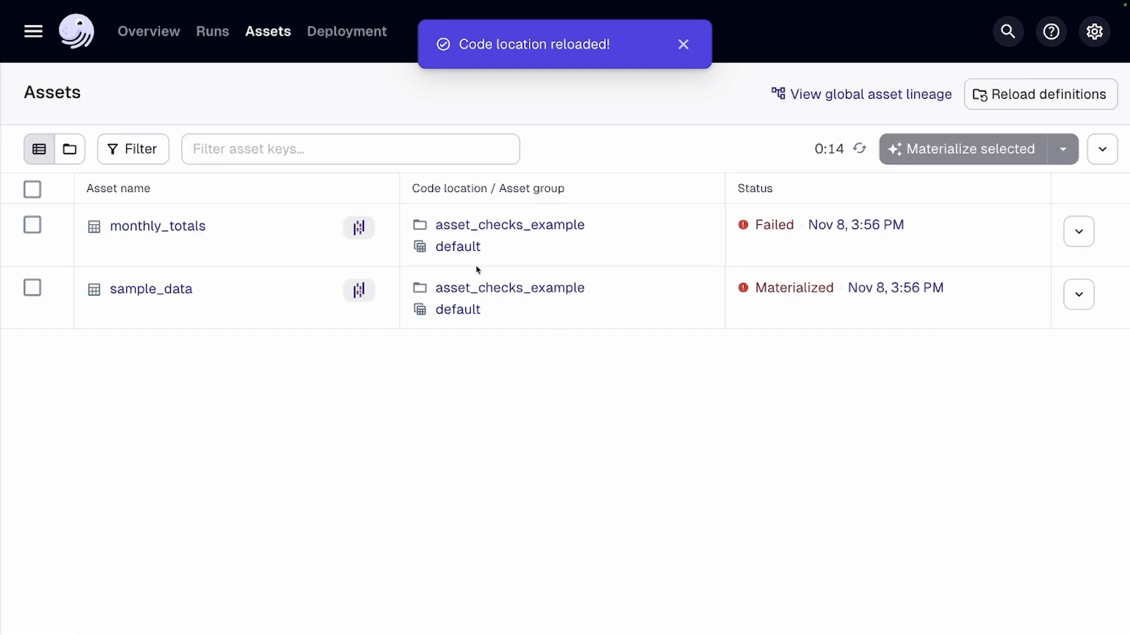
left_click(868, 94)
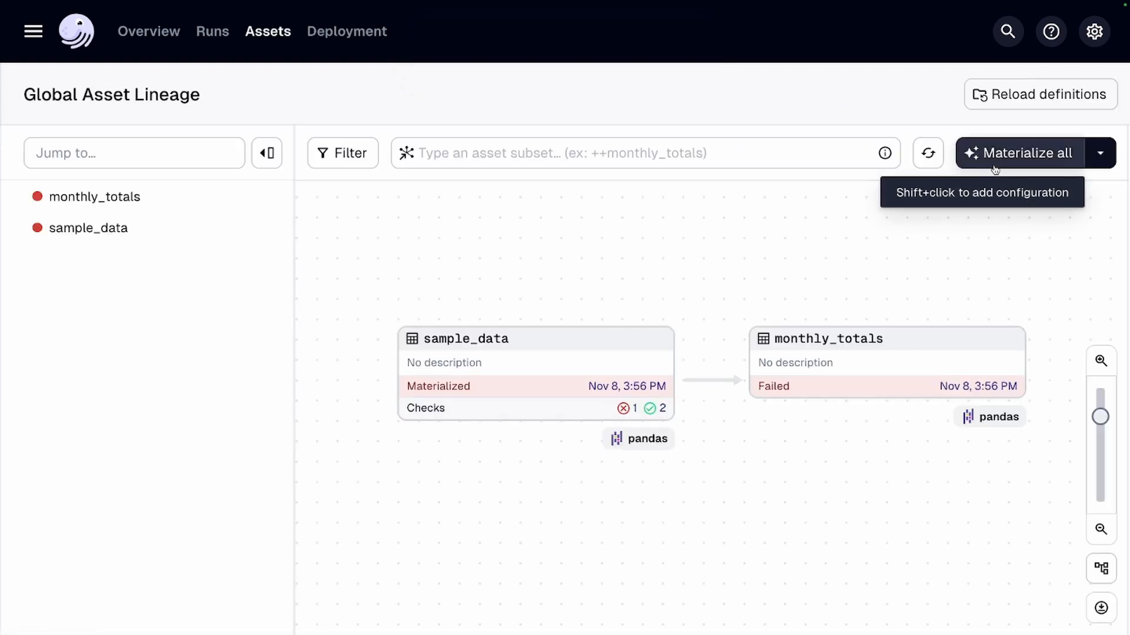
left_click(1026, 153)
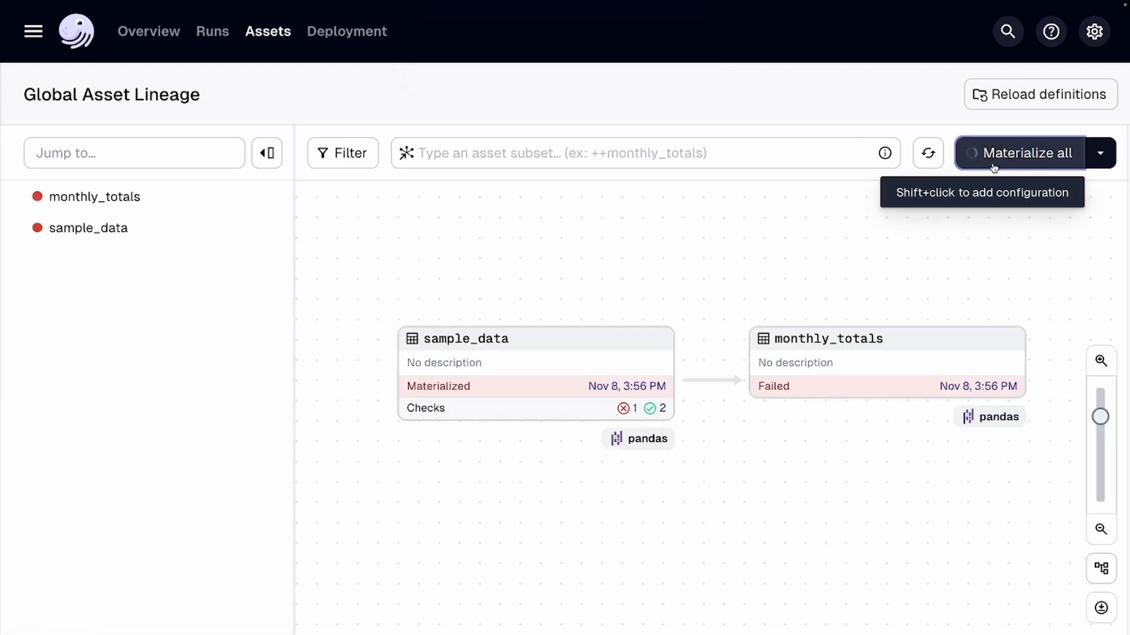
left_click(1019, 153)
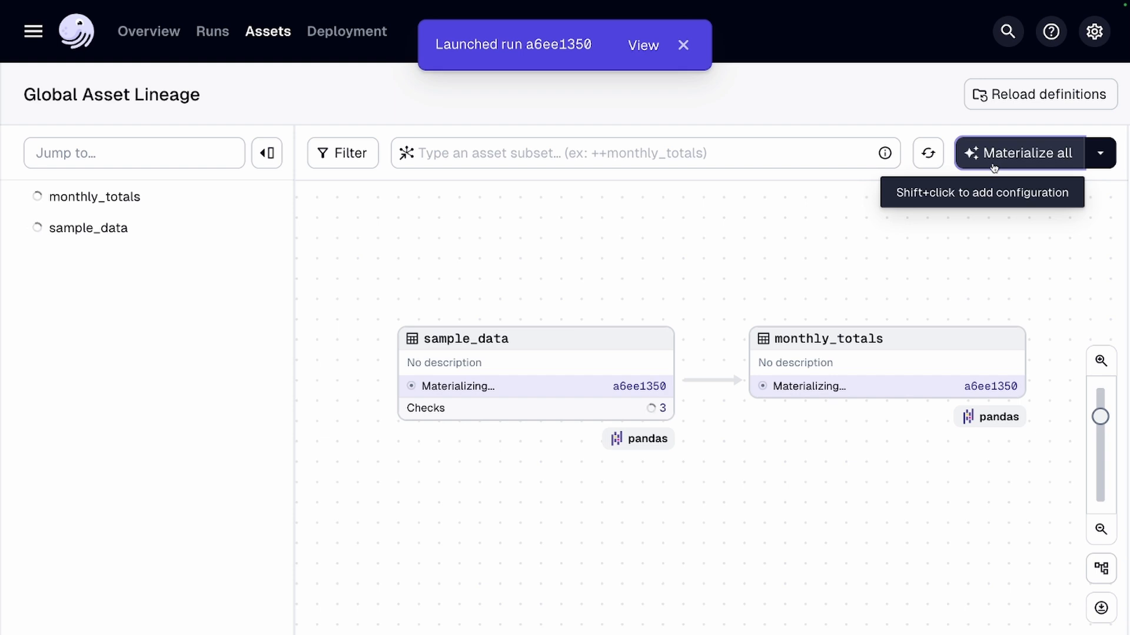